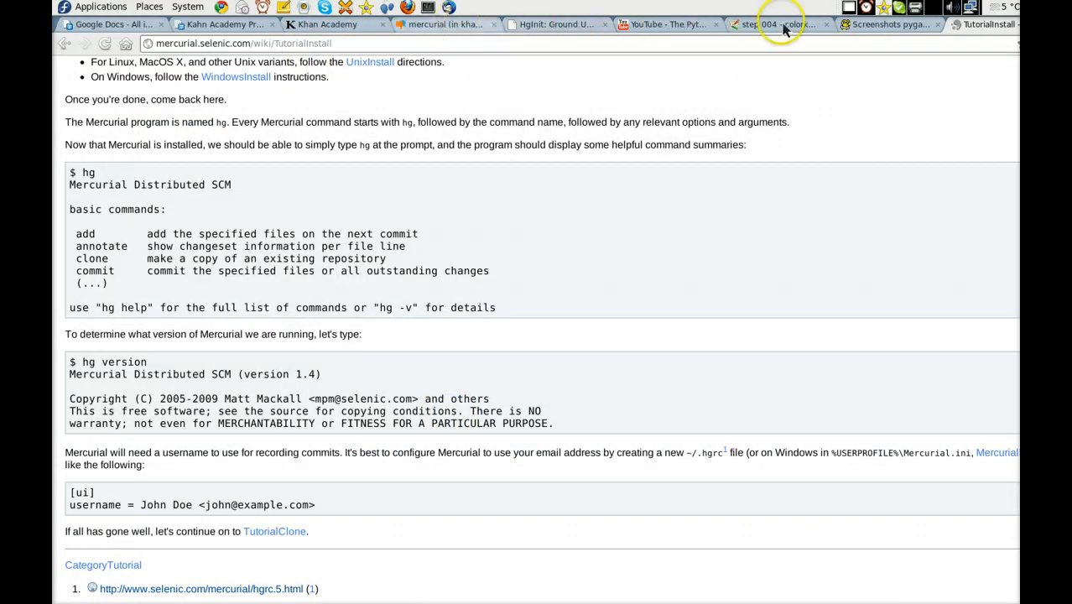
# Run hg commit in the gamepy folder and highlight the 'no username supplied' abort message.
pyautogui.click(444, 24)
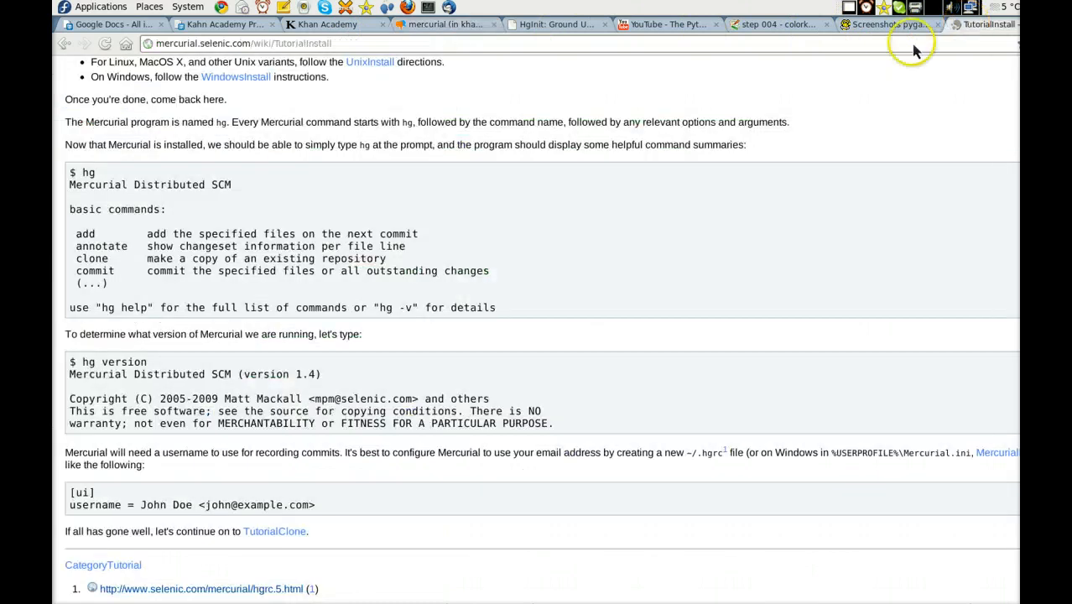
pyautogui.moveTo(147, 512)
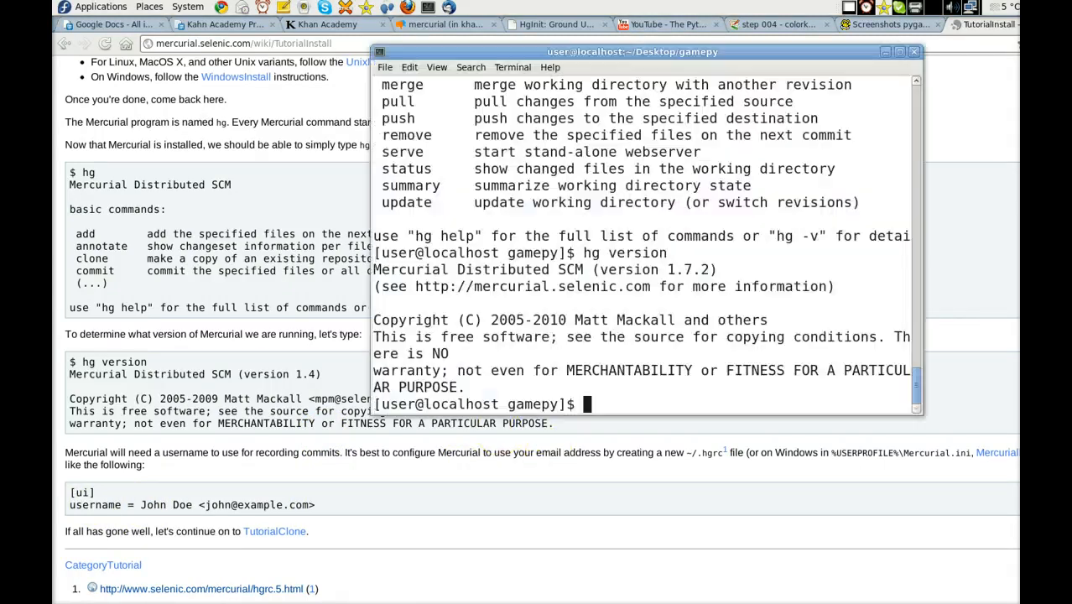
pyautogui.moveTo(658, 423)
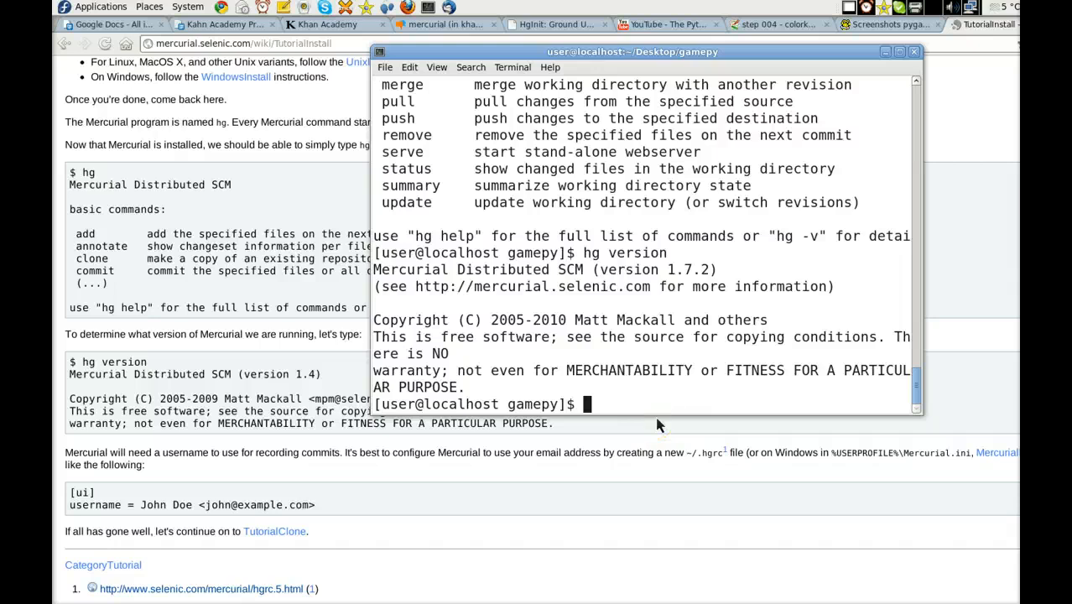
pyautogui.write('hg')
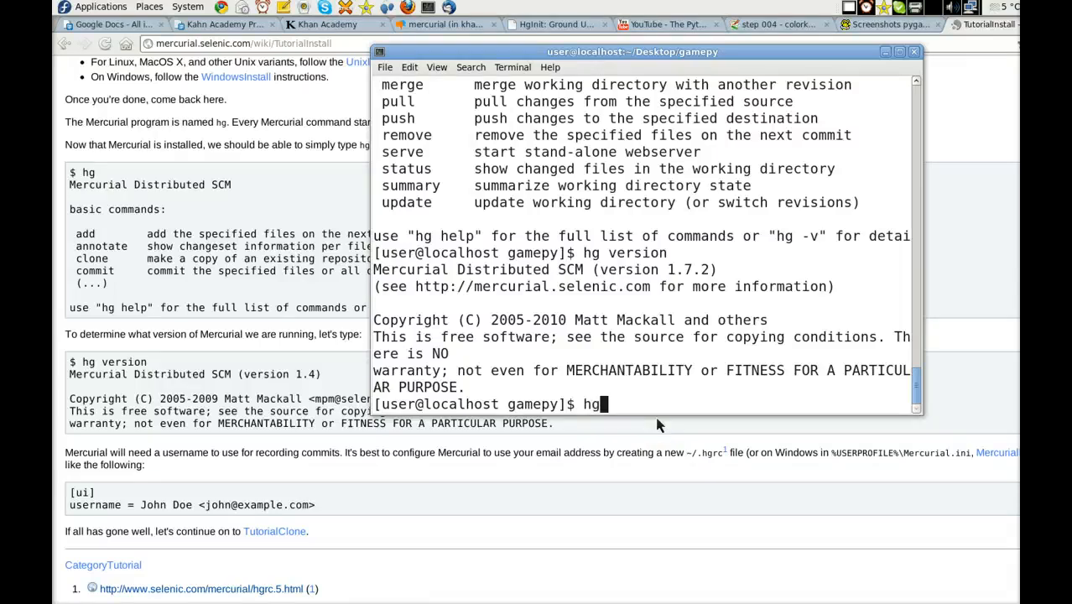
pyautogui.write('comii')
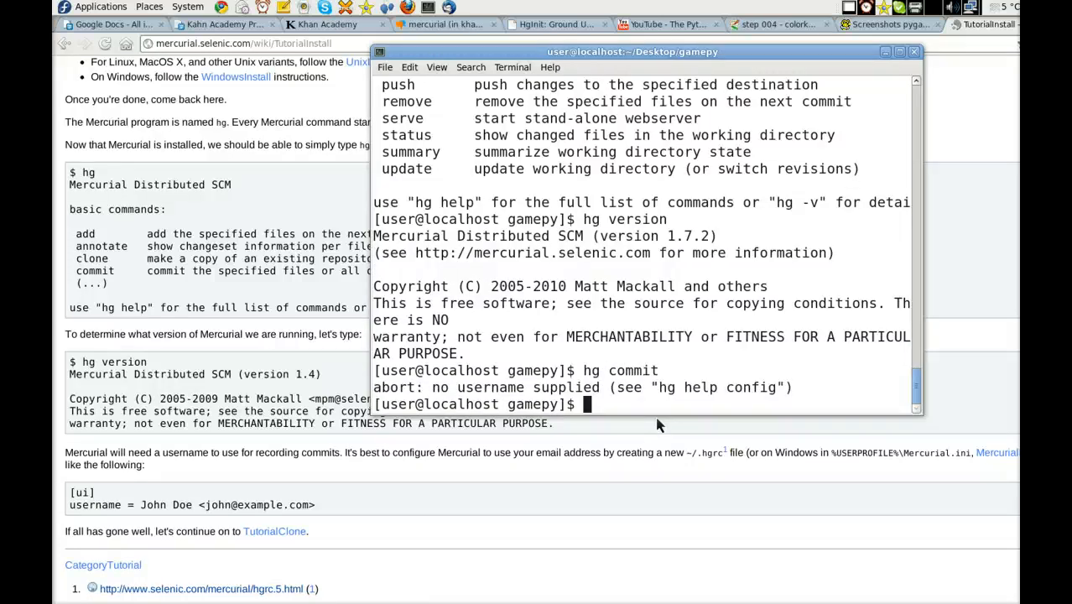
pyautogui.doubleClick(544, 385)
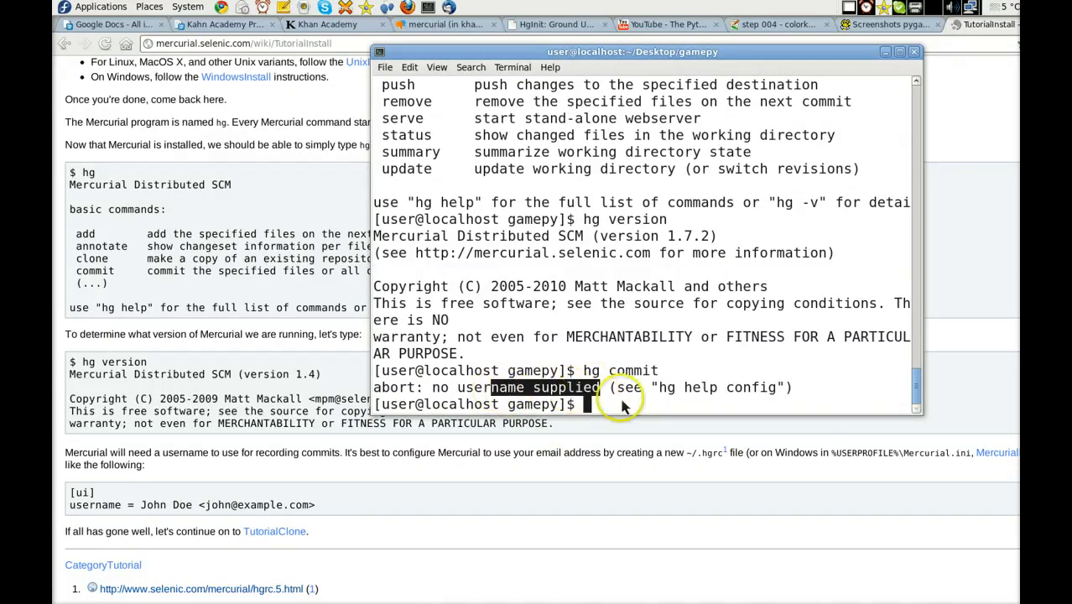
# Change into /etc/mercurial, list it, then enter hgrc.d and list mergetools.rc.
pyautogui.write('cd /et')
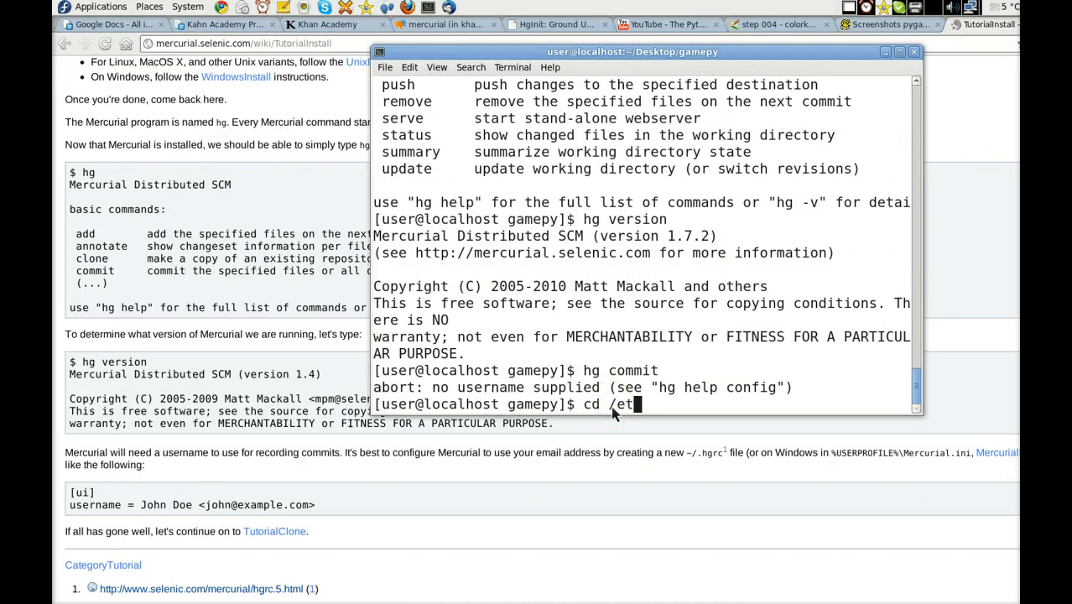
pyautogui.write('c/')
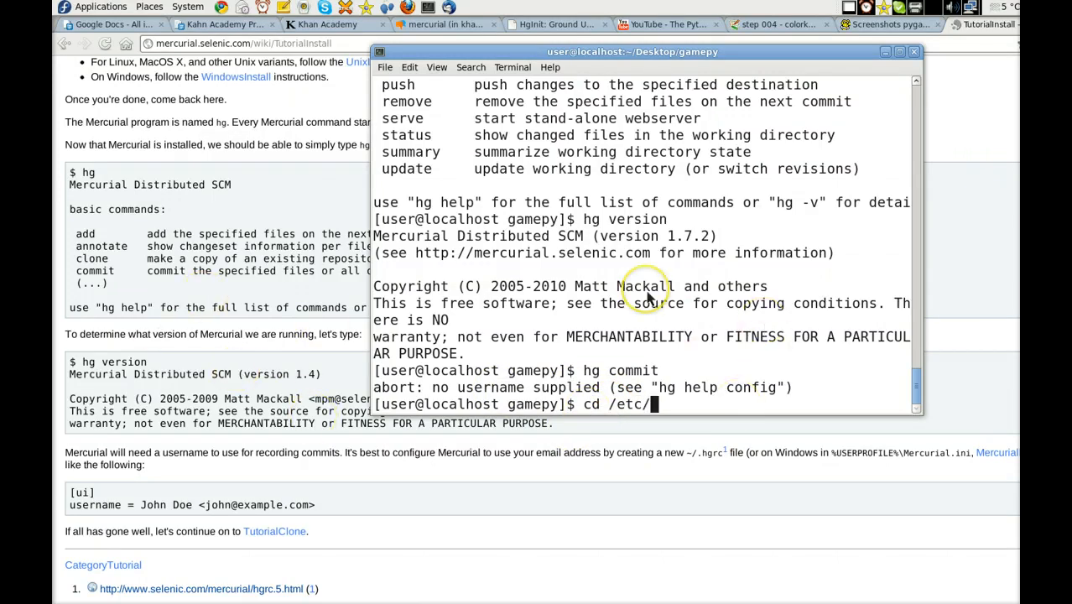
pyautogui.moveTo(650, 298)
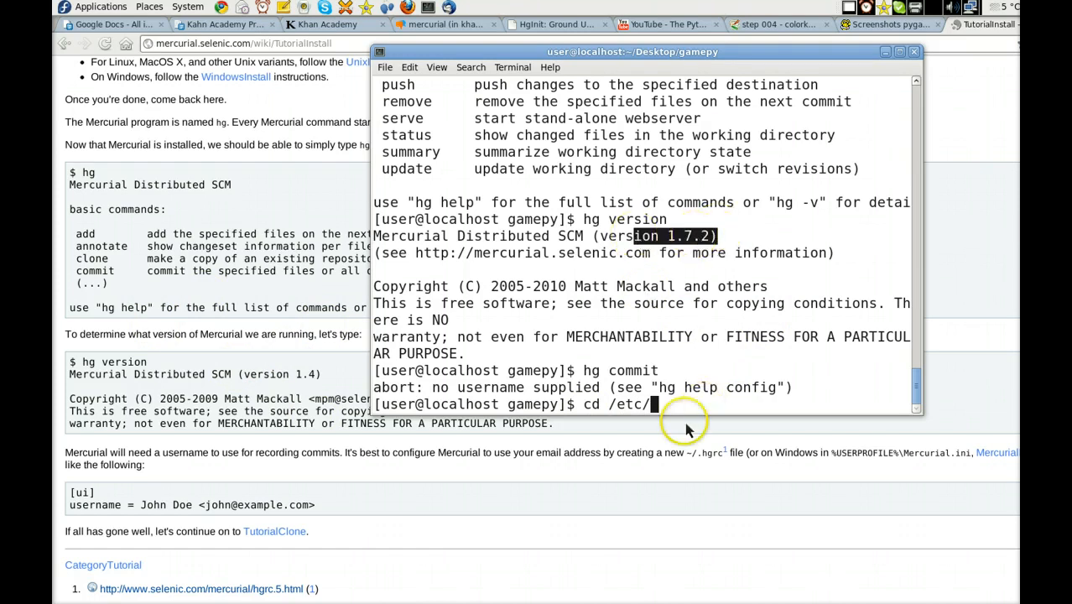
pyautogui.write('m')
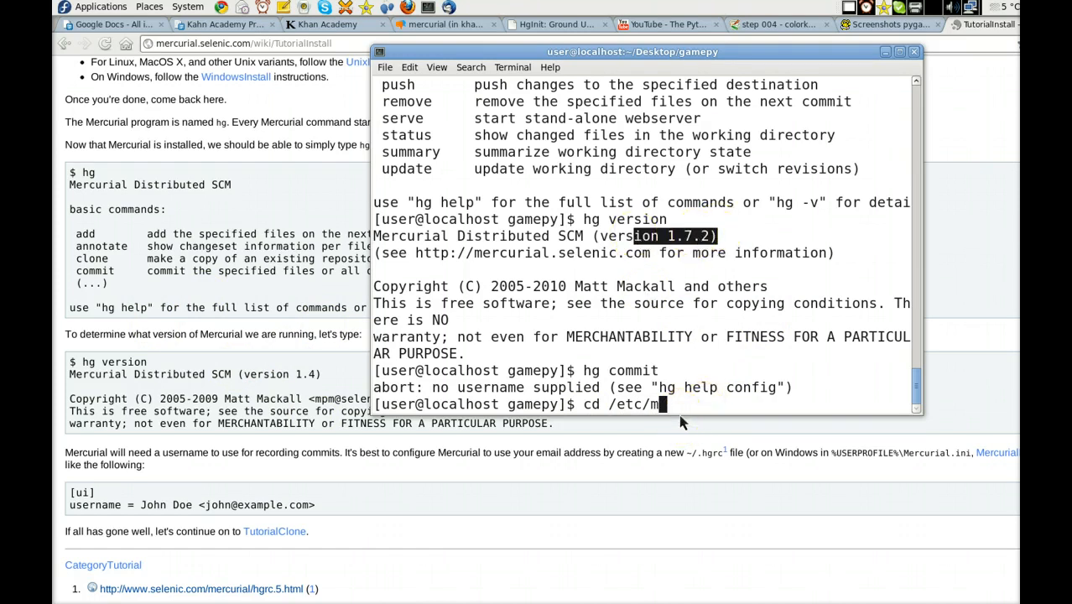
pyautogui.write('ercurial/')
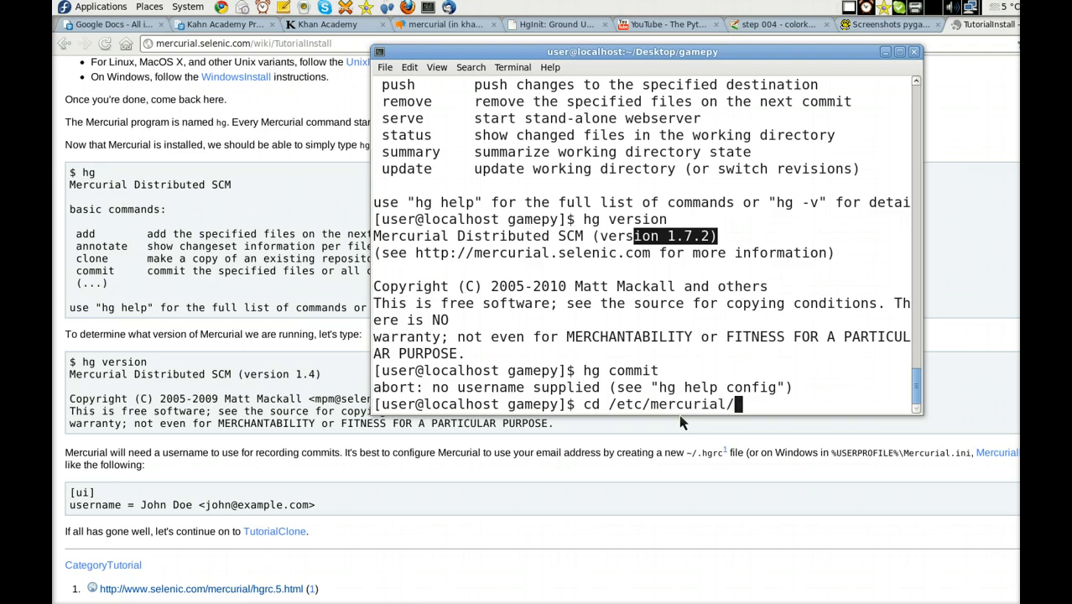
pyautogui.write('ls')
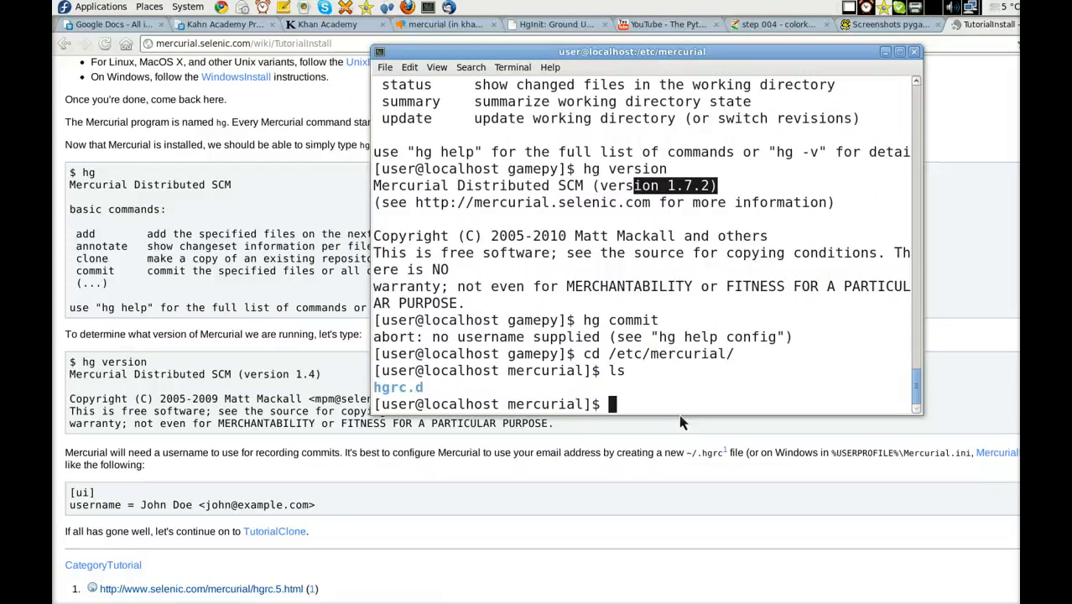
pyautogui.write('cd')
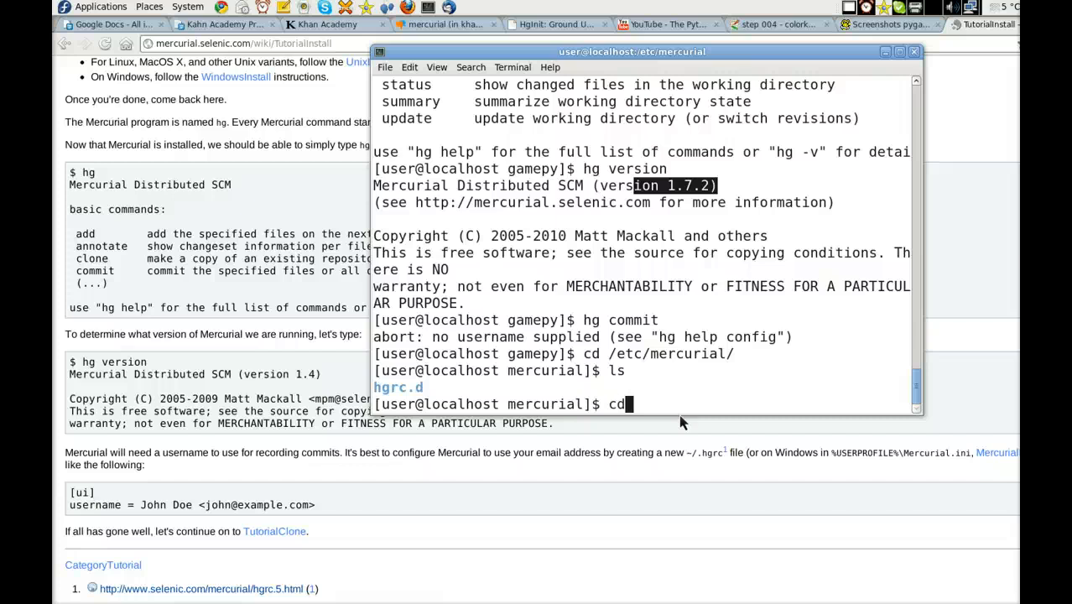
pyautogui.write('c')
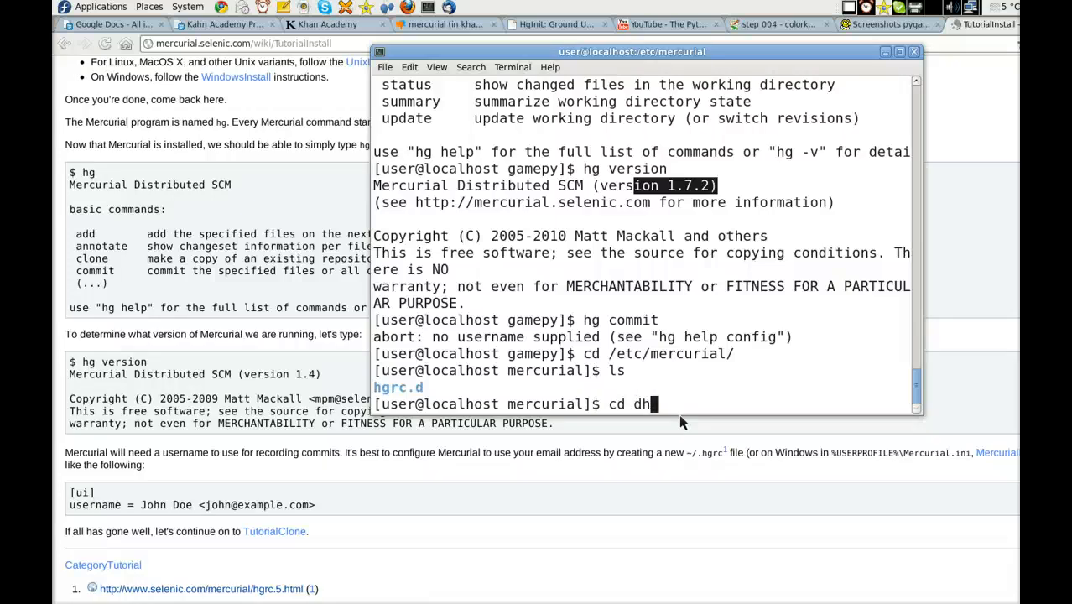
pyautogui.press('BackSpace')
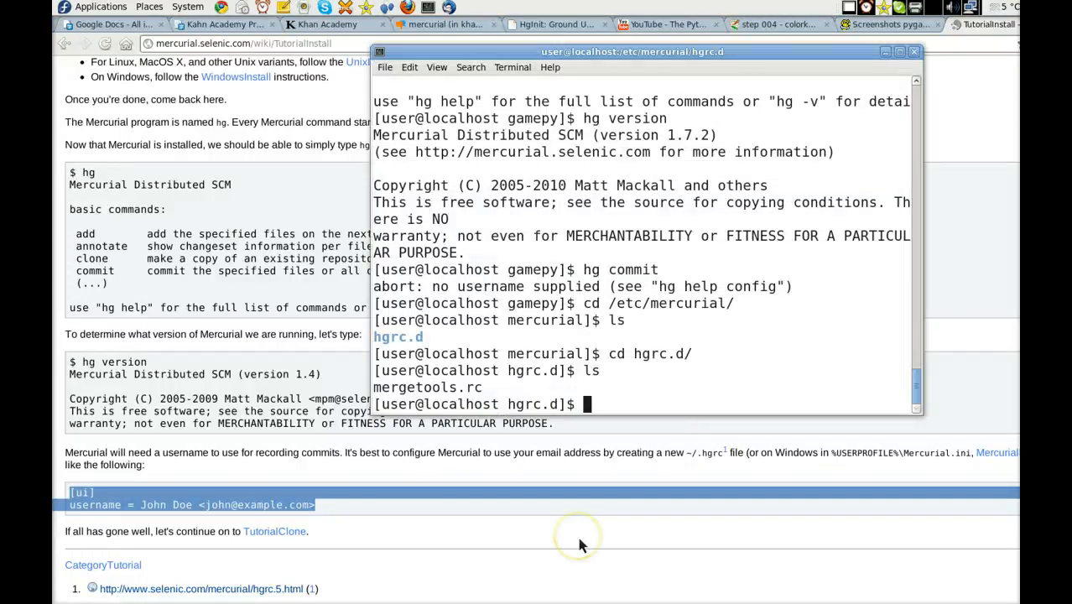
# Enter sudo gedit dgd.hgrc to create a new hgrc file as root.
pyautogui.write('sudo ge')
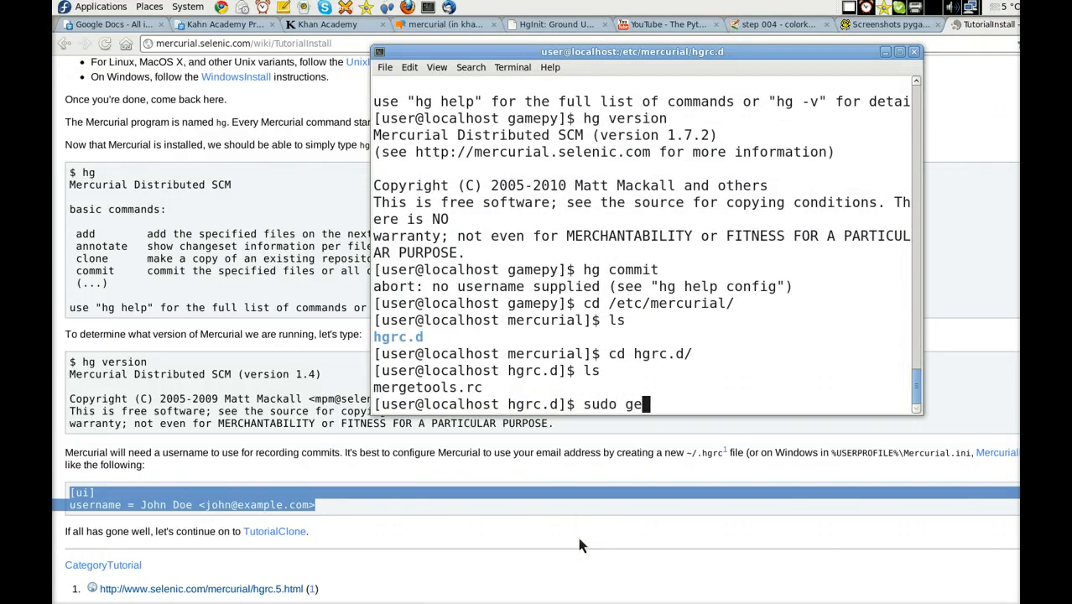
pyautogui.write('dit')
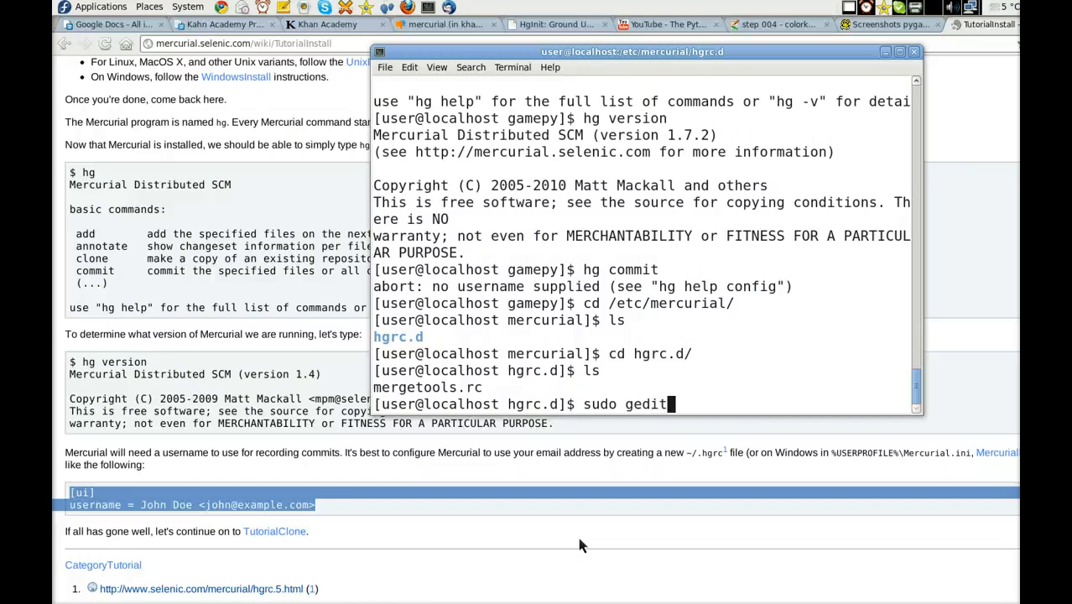
pyautogui.write('dgd.')
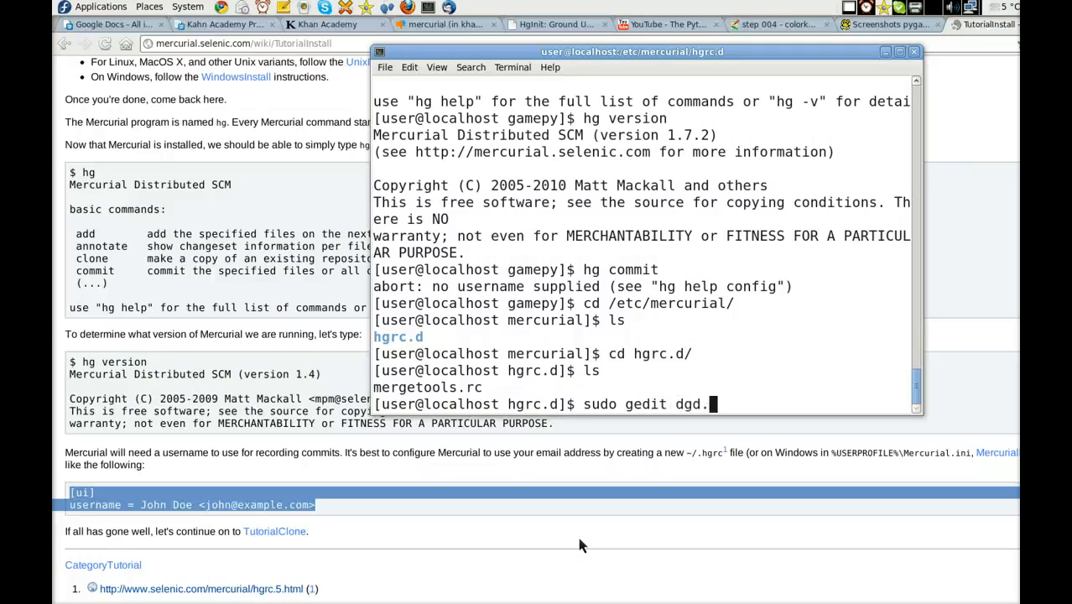
pyautogui.write('hg')
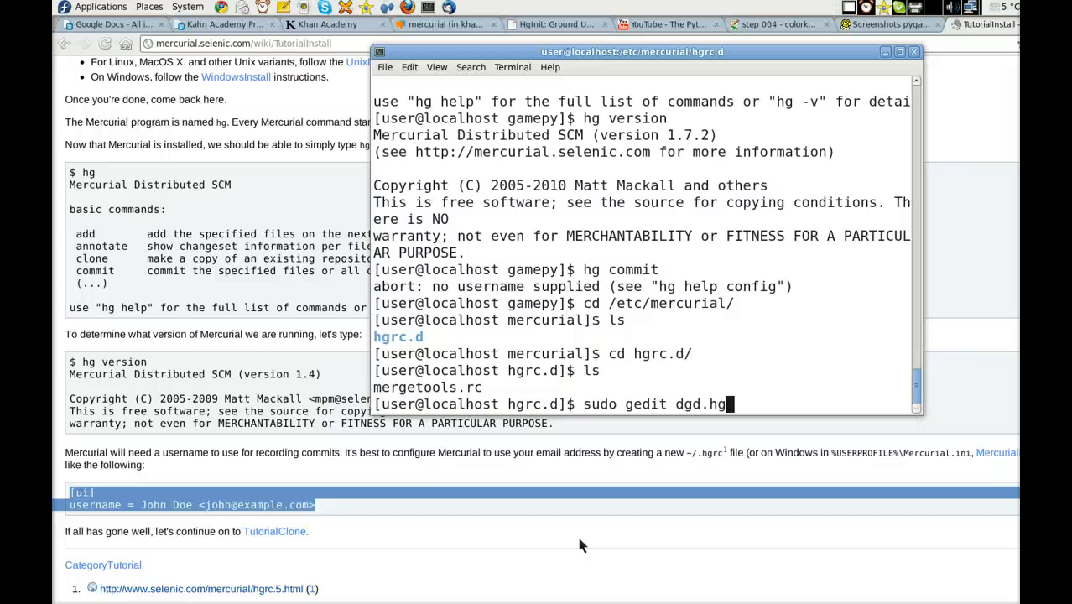
pyautogui.write('c')
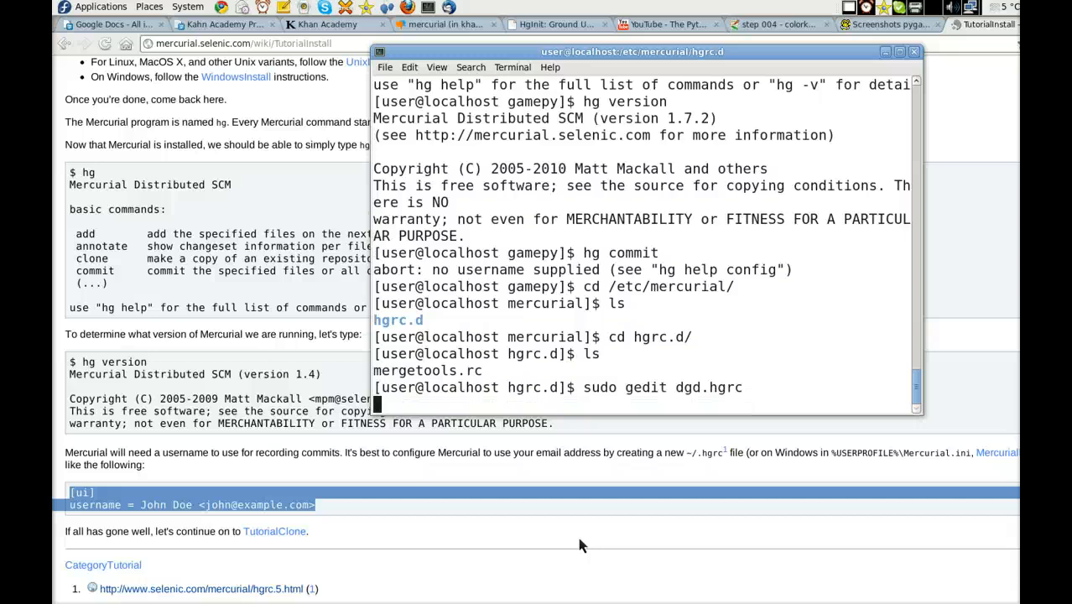
# Run the sudo gedit command and submit the administrator password so dgd.hgrc opens.
pyautogui.press('Return')
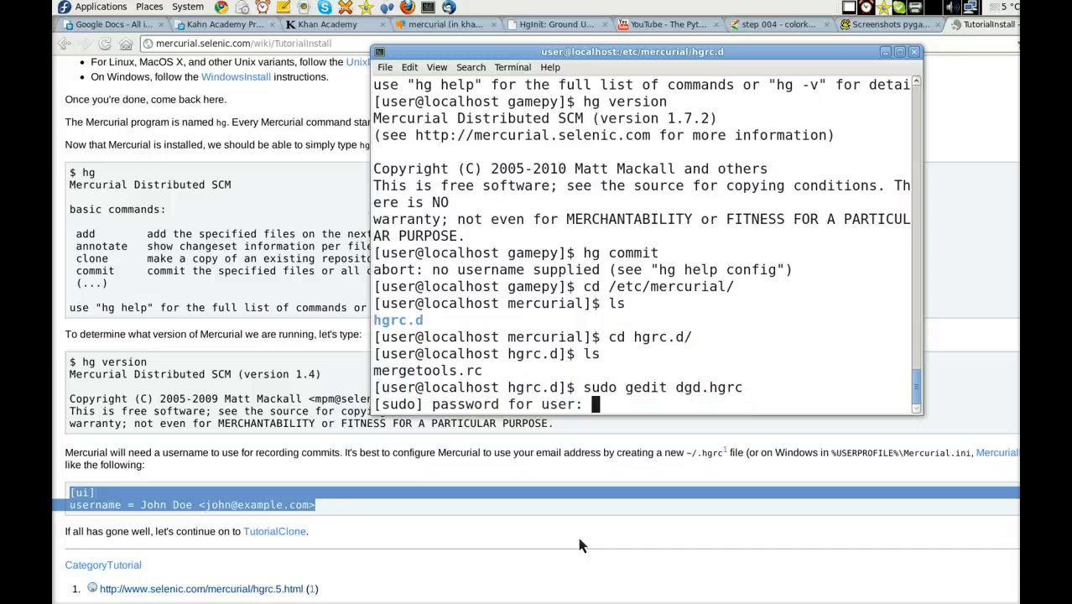
pyautogui.press('Return')
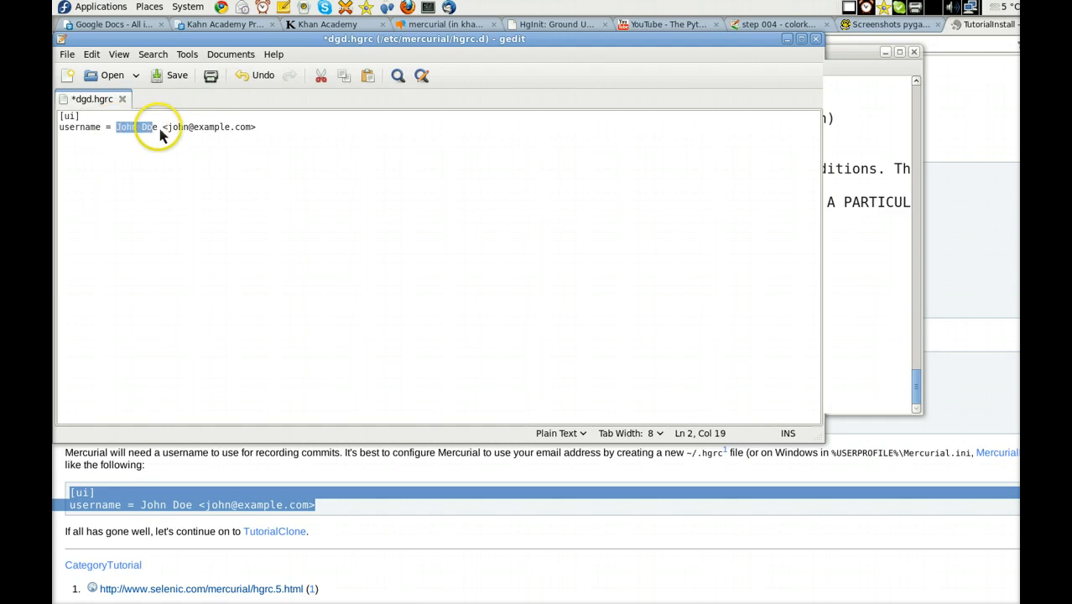
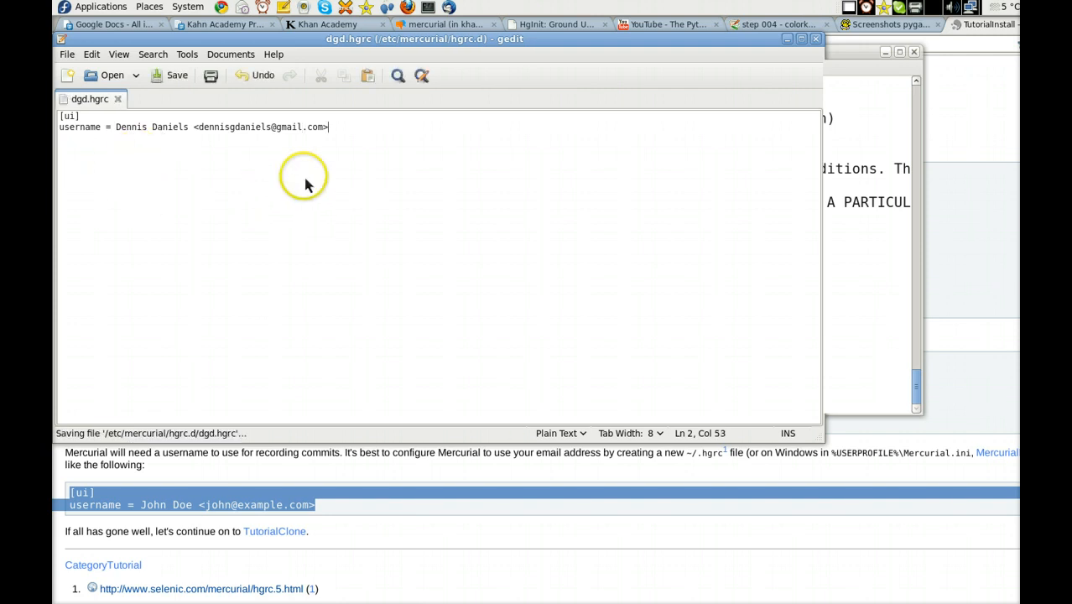
pyautogui.moveTo(92, 499)
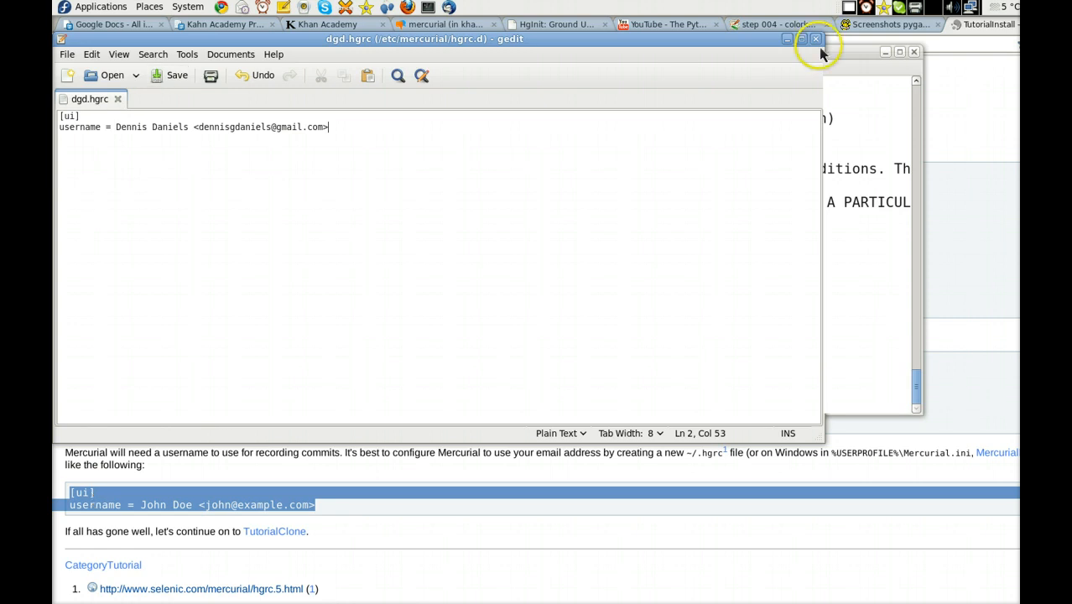
pyautogui.click(815, 39)
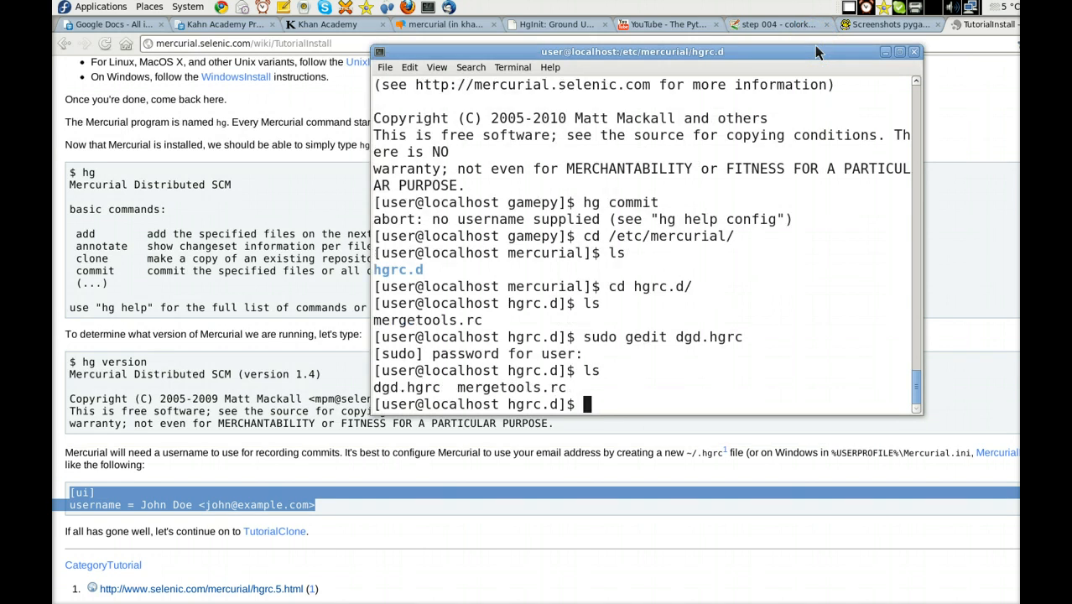
# Return to ~/Desktop/gamepy listing py2.py and py3.py, and begin hg commit again.
pyautogui.write('cd ~/De')
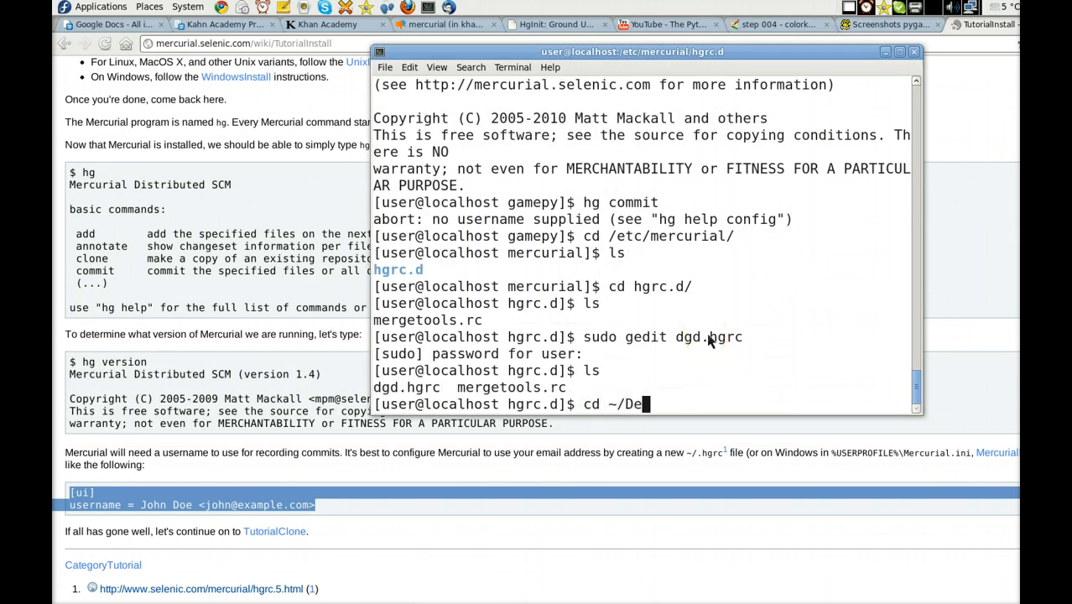
pyautogui.write('sktop/gamepy/')
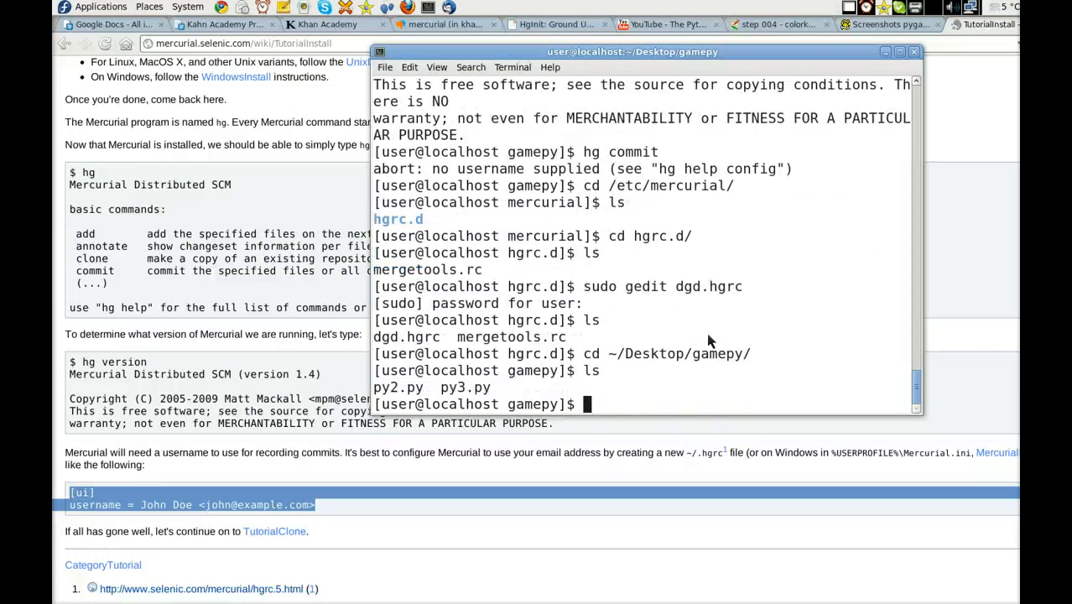
pyautogui.write('hg')
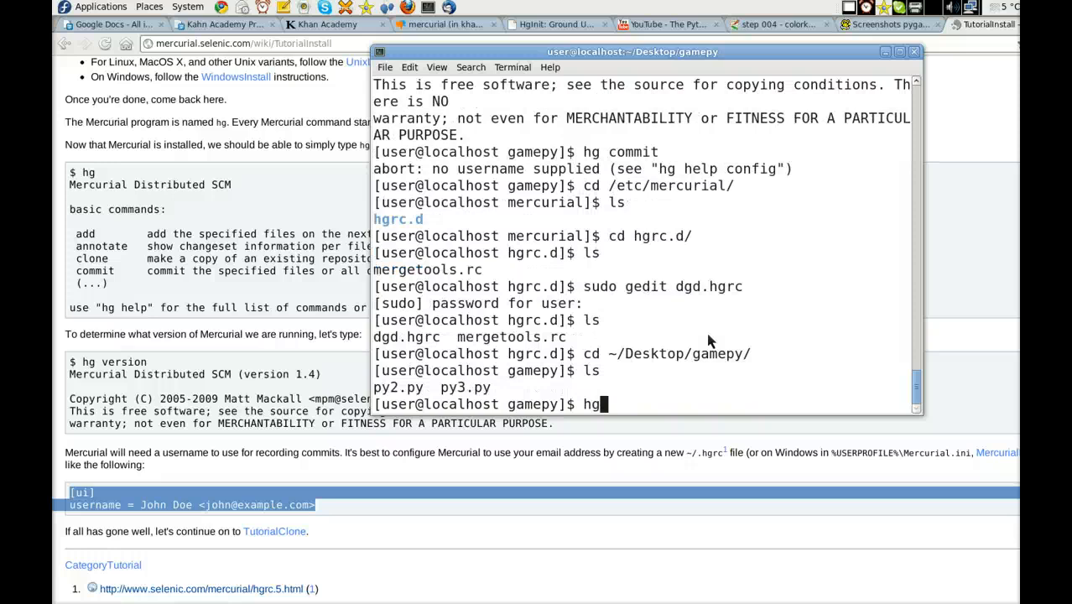